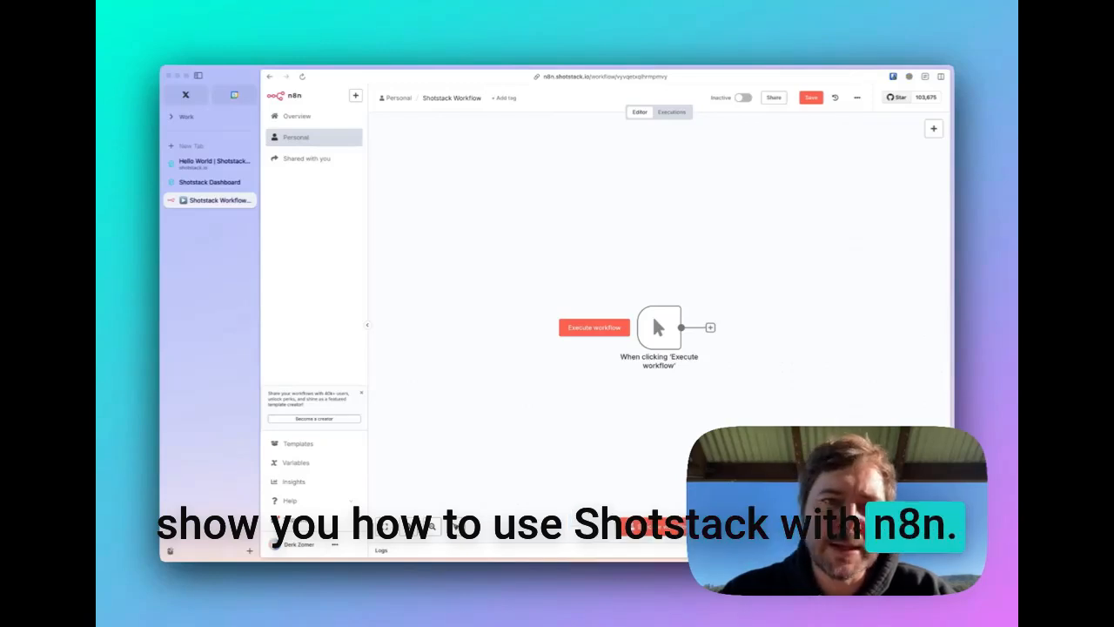
mouse_move(712, 368)
type("http")
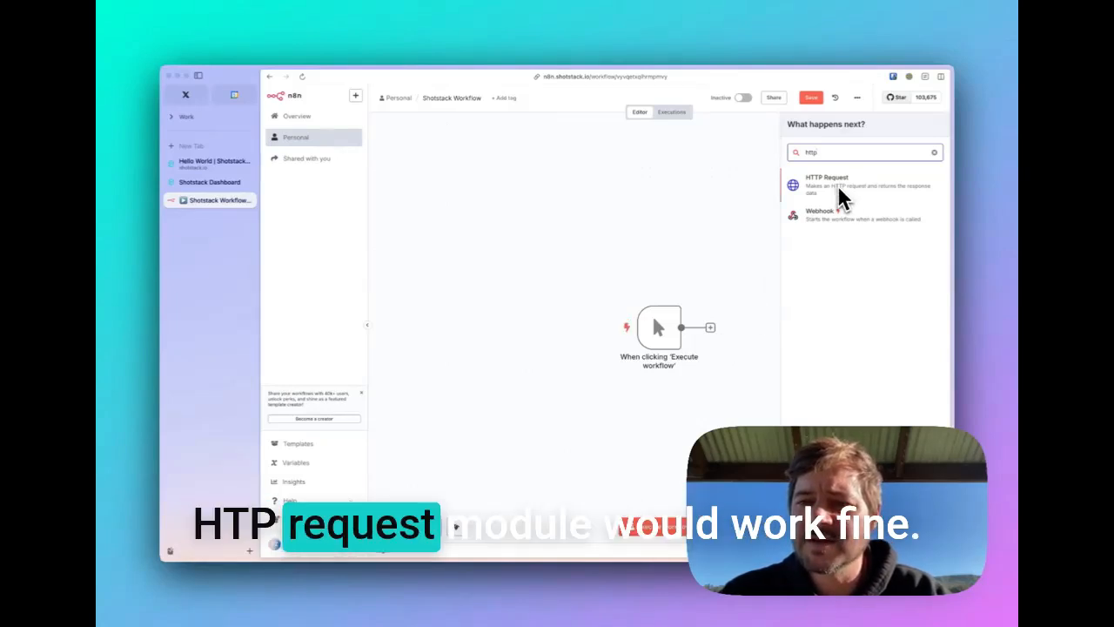
Step: Add an HTTP Request node after the manual trigger
left_click(825, 180)
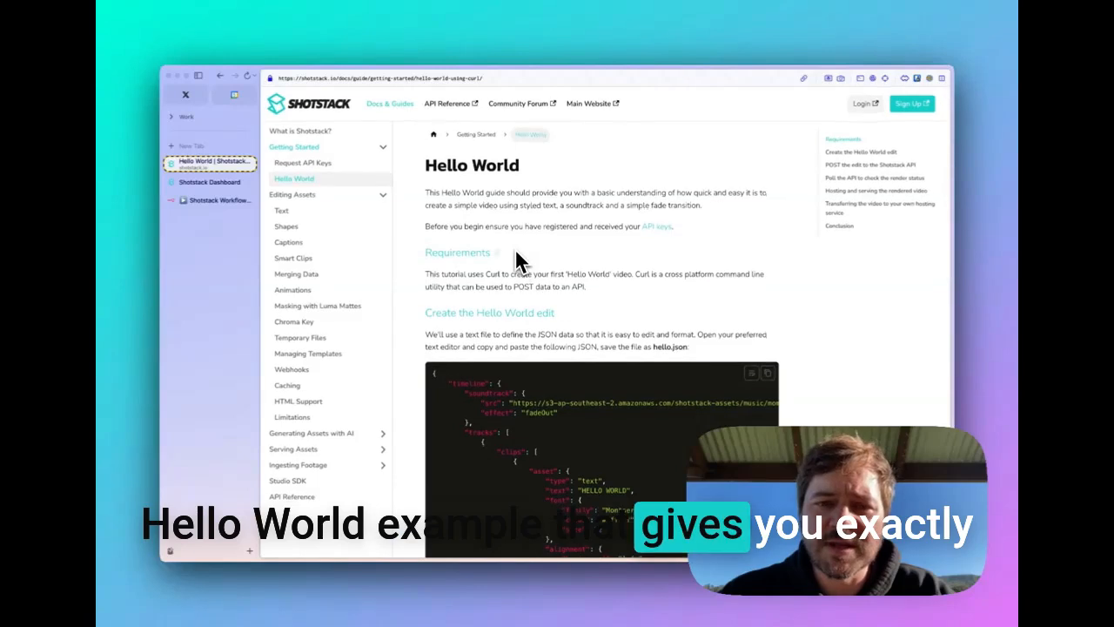
Step: Scroll the Hello World guide to the POST step's curl command with the stage render URL
scroll("down", 3)
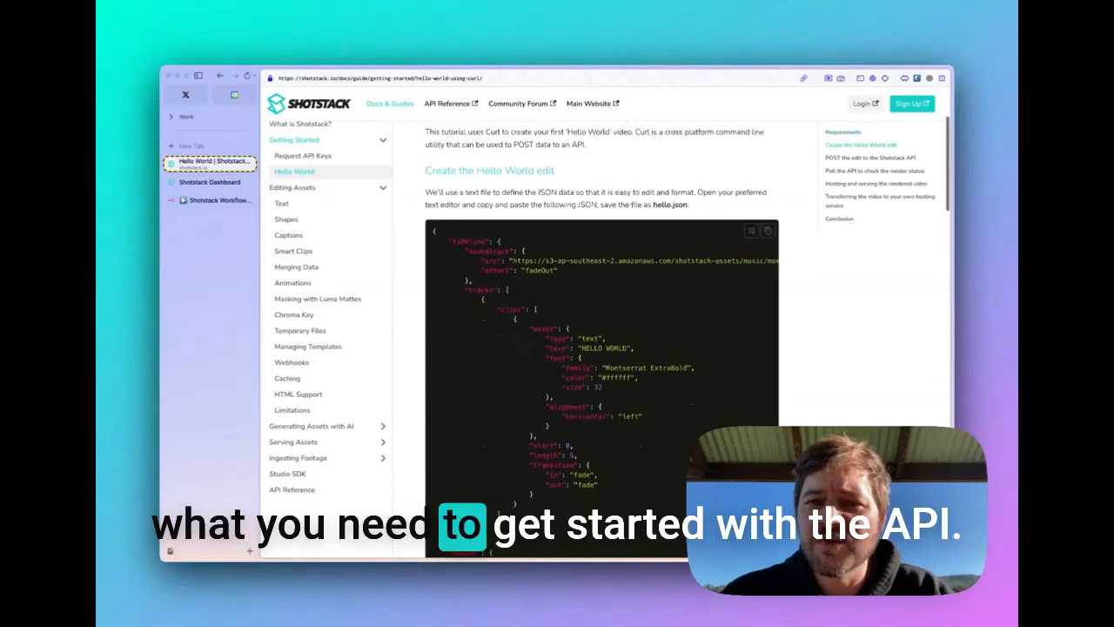
scroll("down", 3)
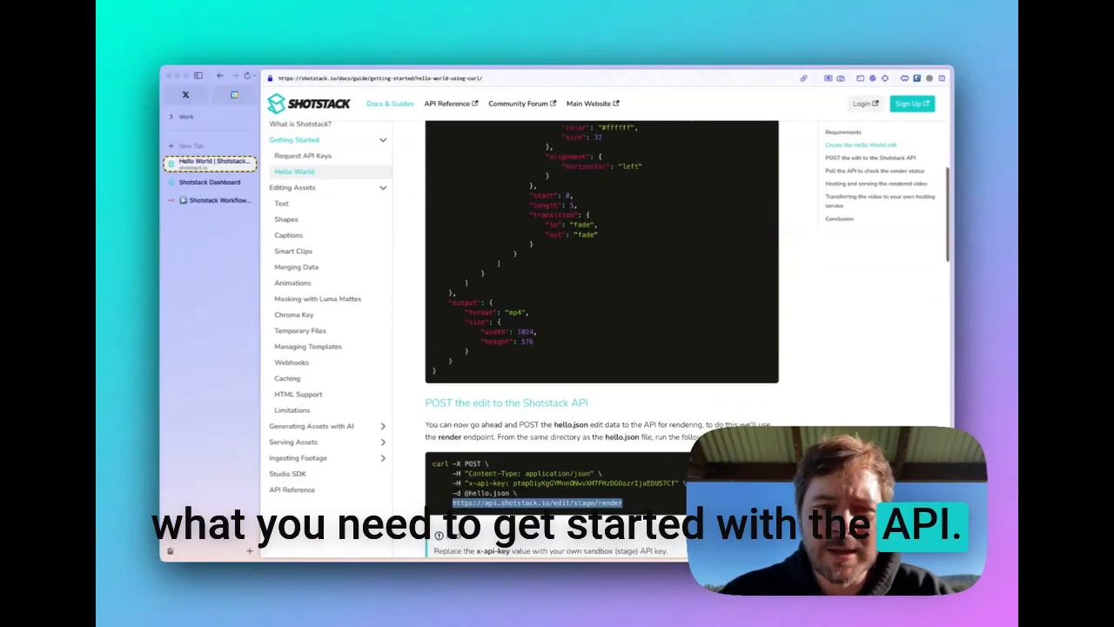
scroll("down", 3)
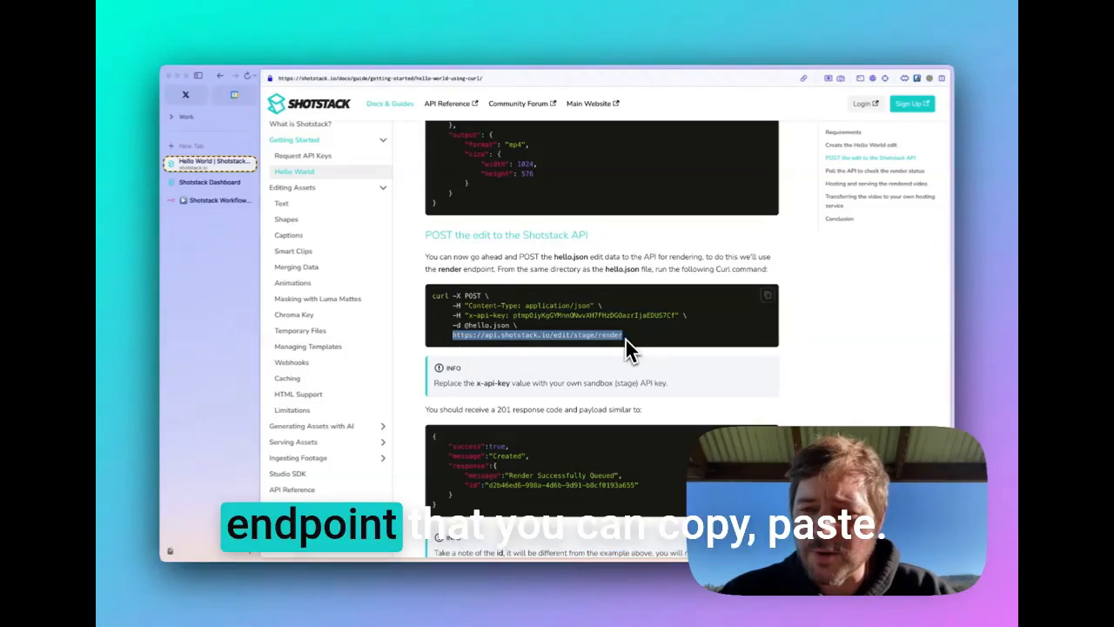
mouse_move(603, 368)
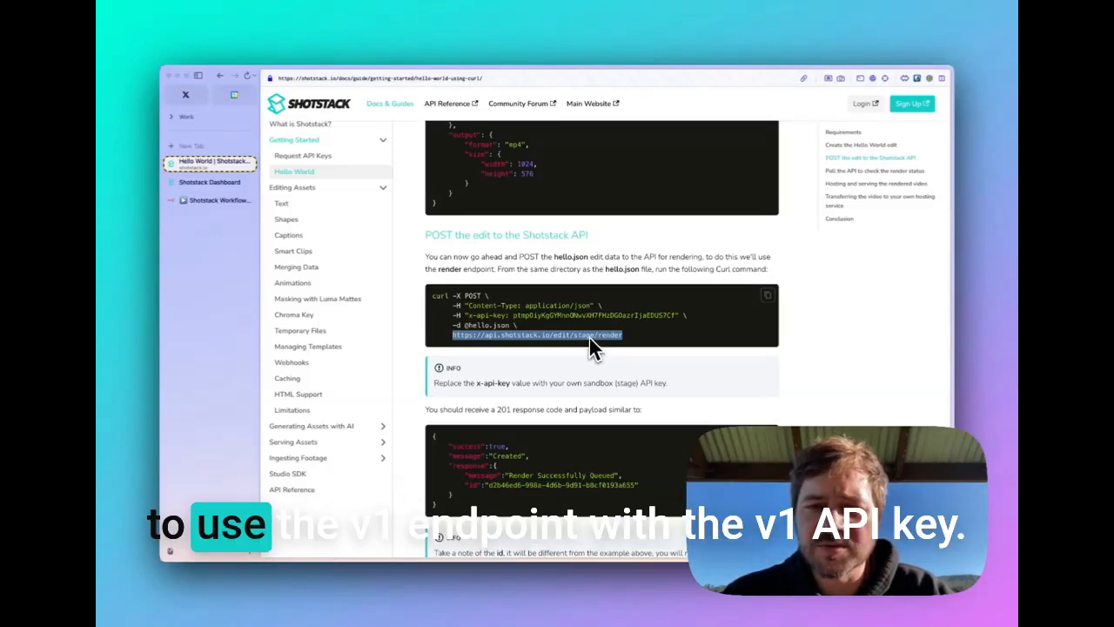
mouse_move(703, 340)
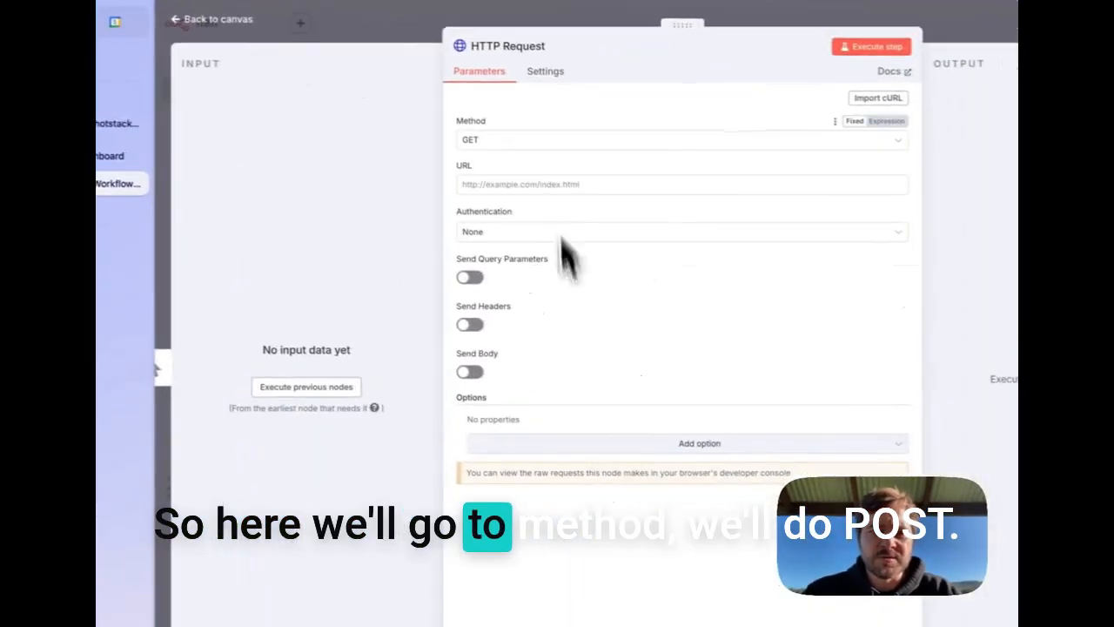
Step: Set the request method to POST, with Generic Credential Type and Header Auth authentication
left_click(681, 139)
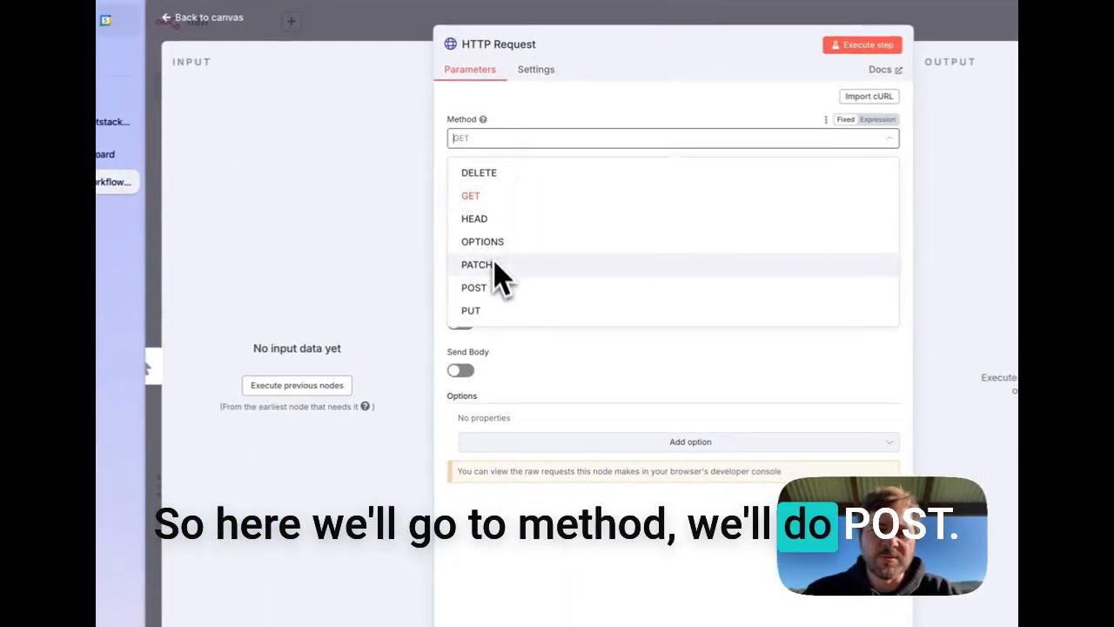
left_click(473, 288)
type("https://api.shotstack.io/edit/stage/re")
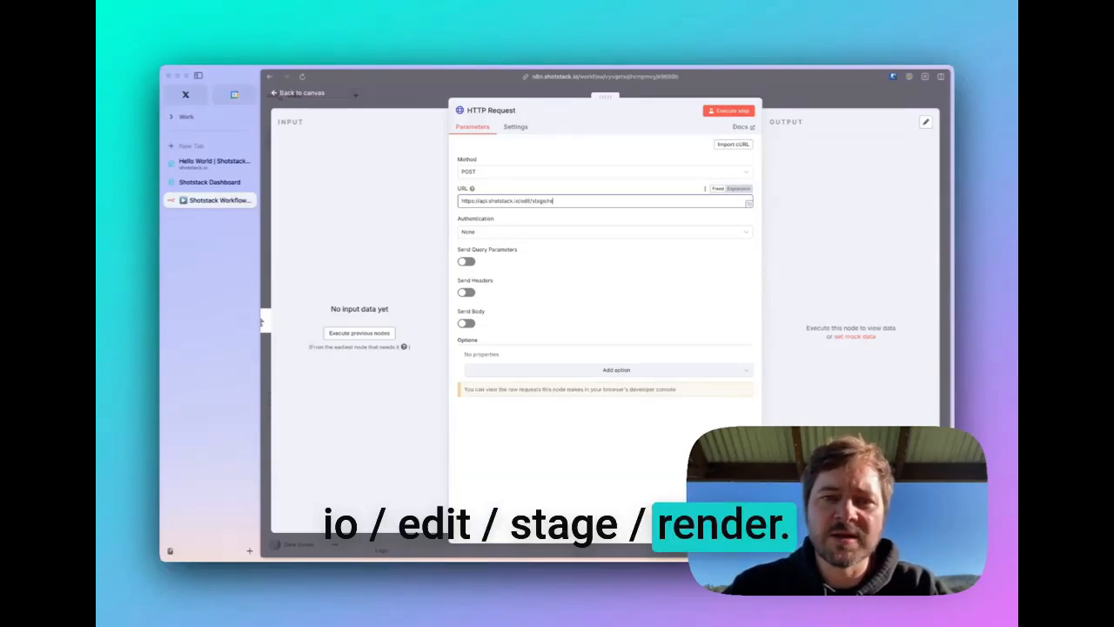
left_click(644, 251)
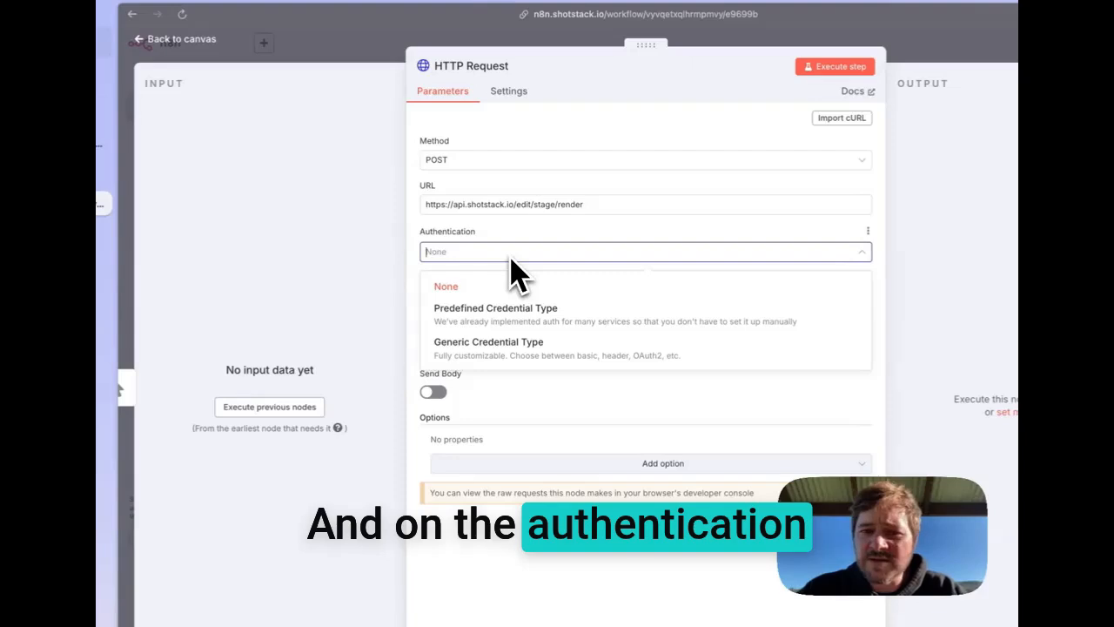
left_click(488, 342)
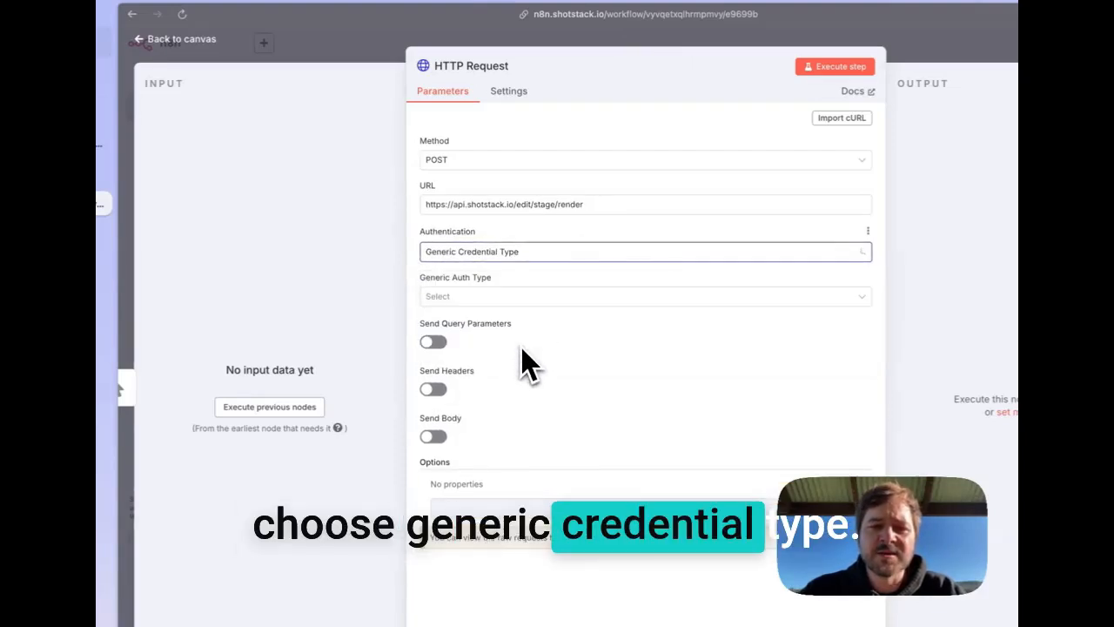
mouse_move(657, 391)
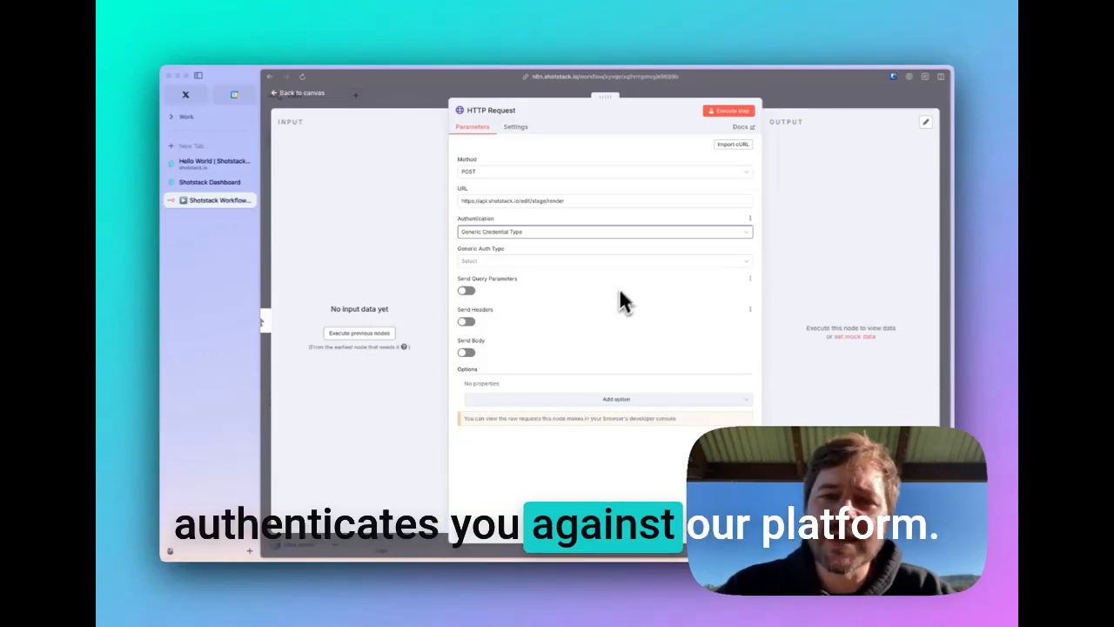
left_click(604, 260)
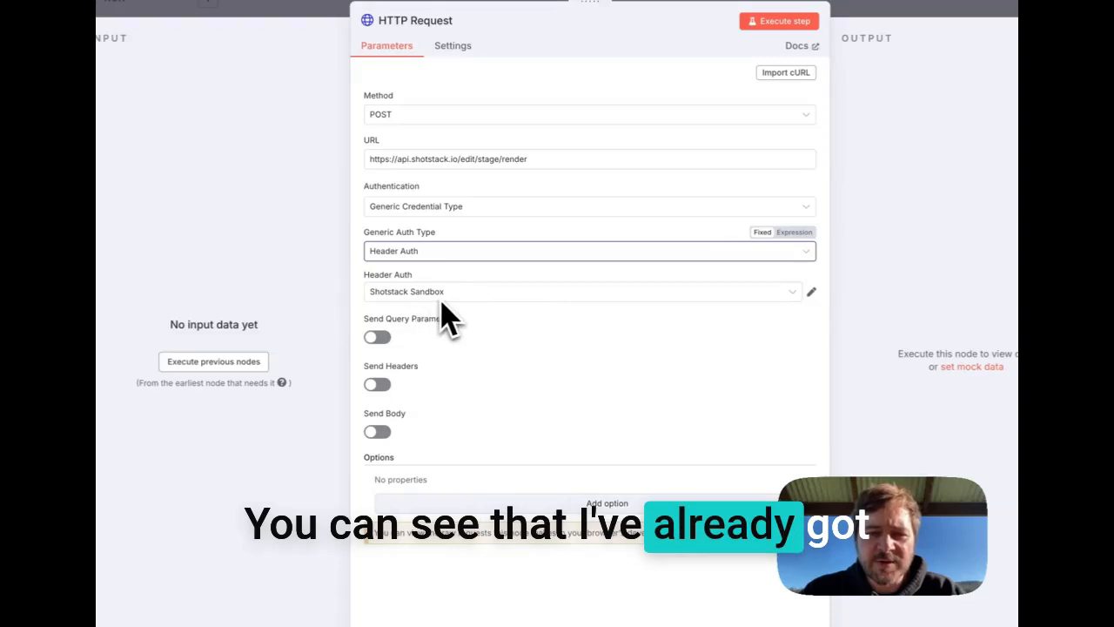
Step: Save a new 'Shotstack Staging Credentials' header credential with x-api-key and the dashboard API key
left_click(810, 291)
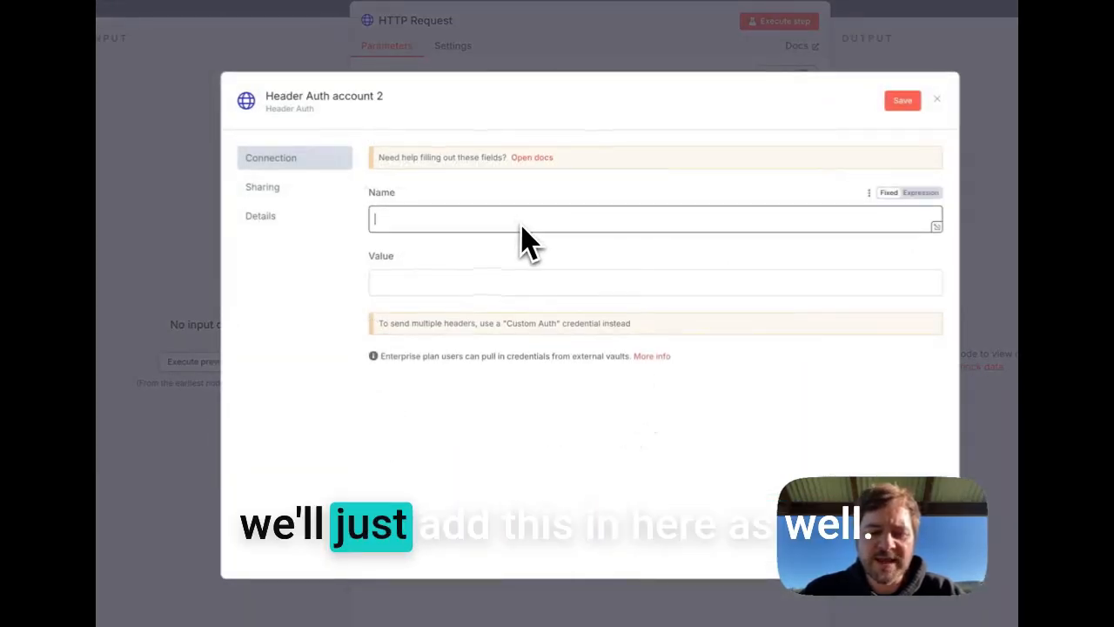
type("x")
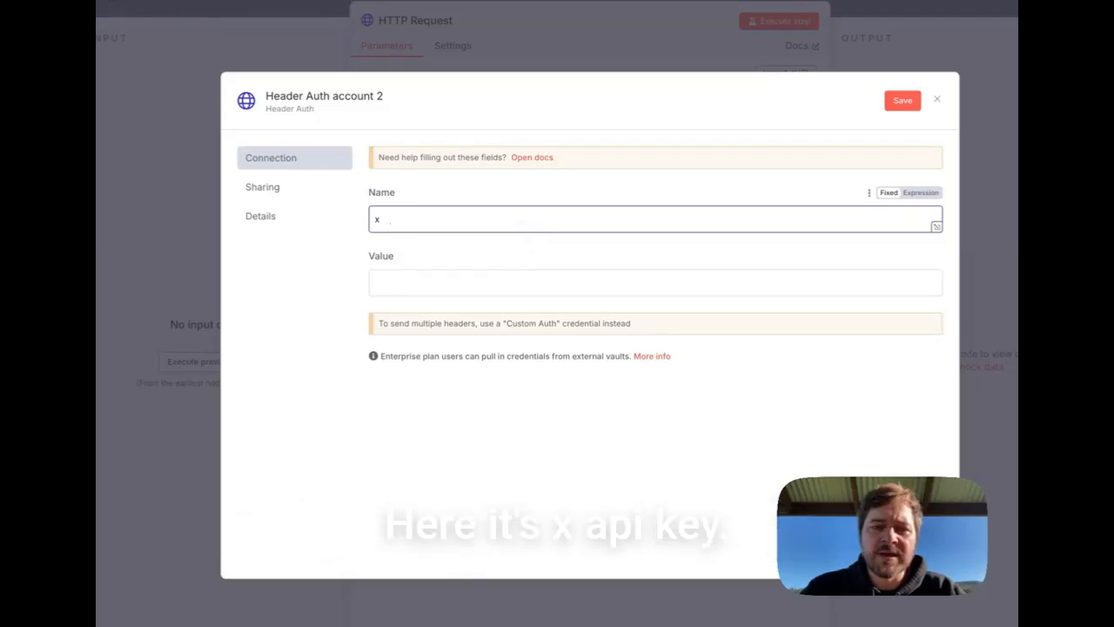
type("-api-key")
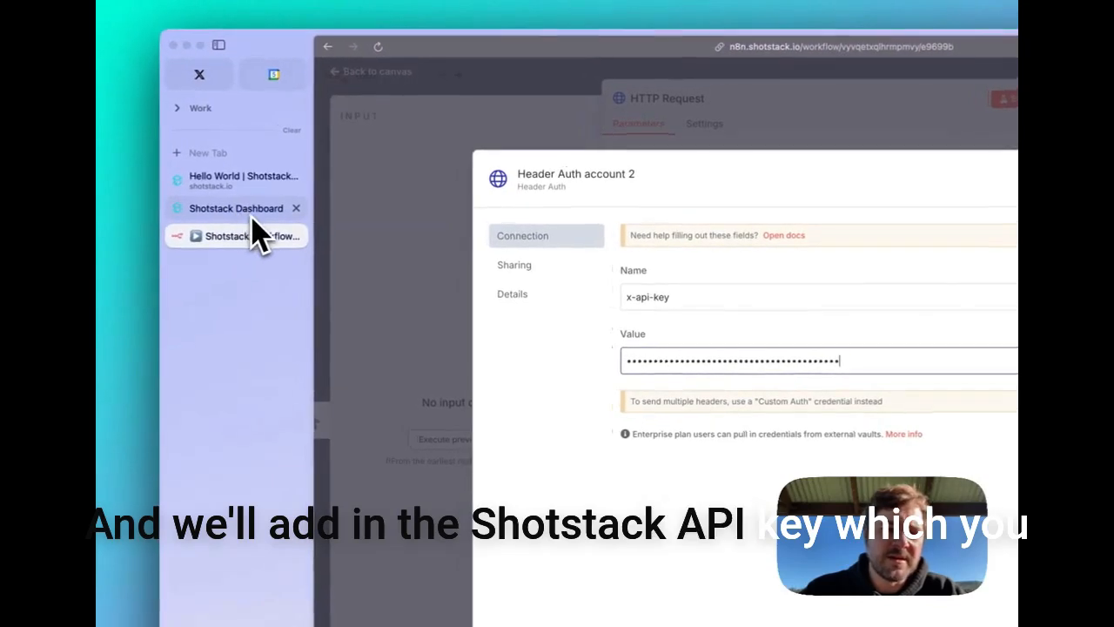
left_click(236, 207)
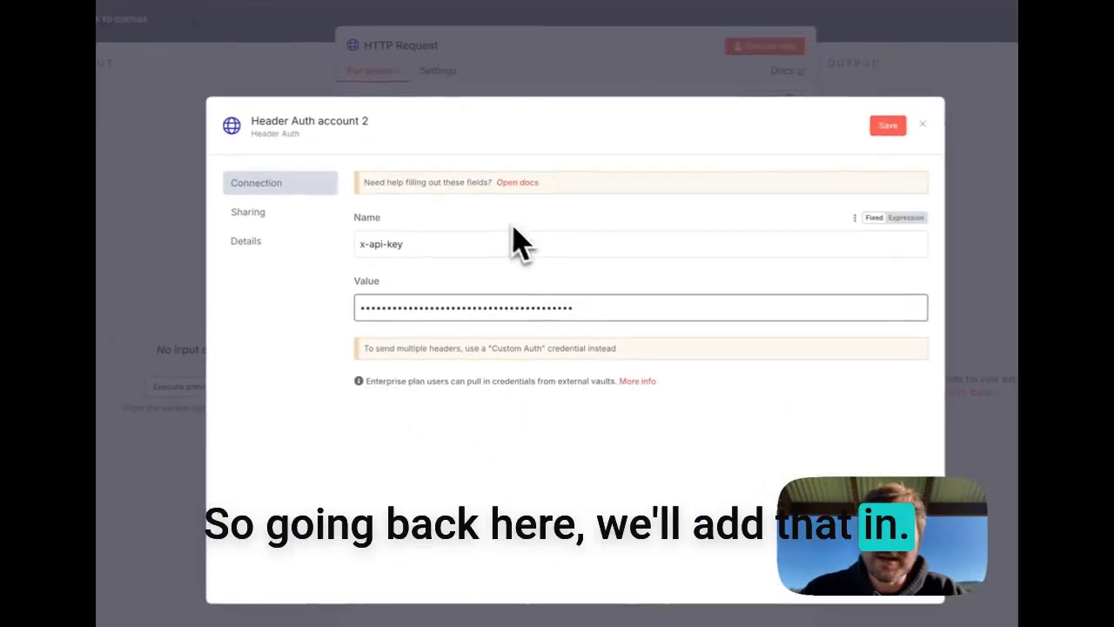
type("Shotstack Staging Credentials")
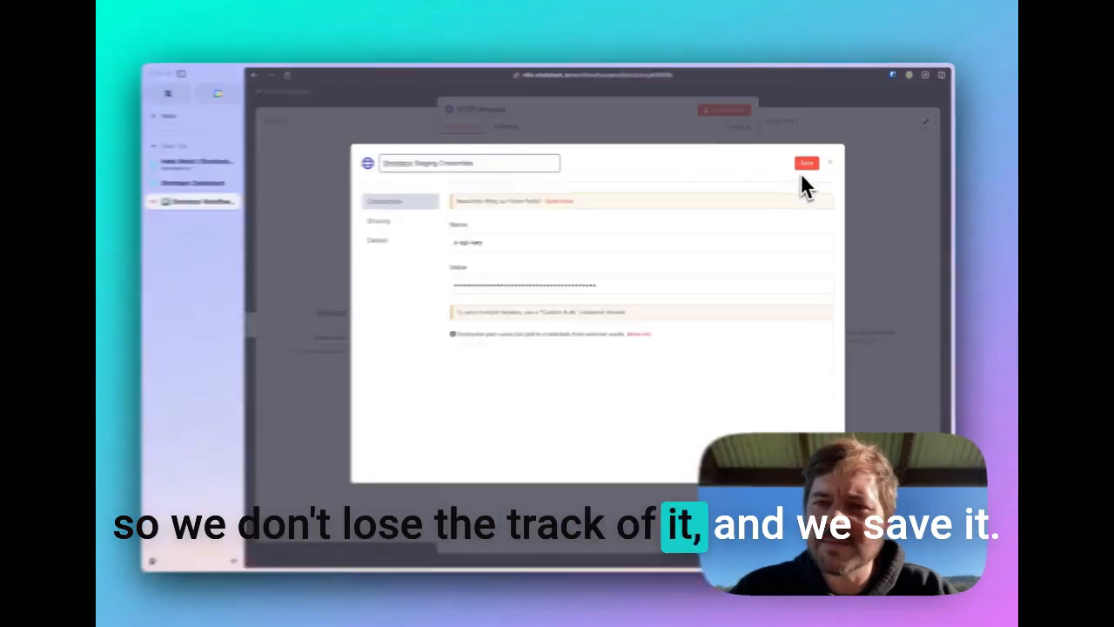
left_click(805, 162)
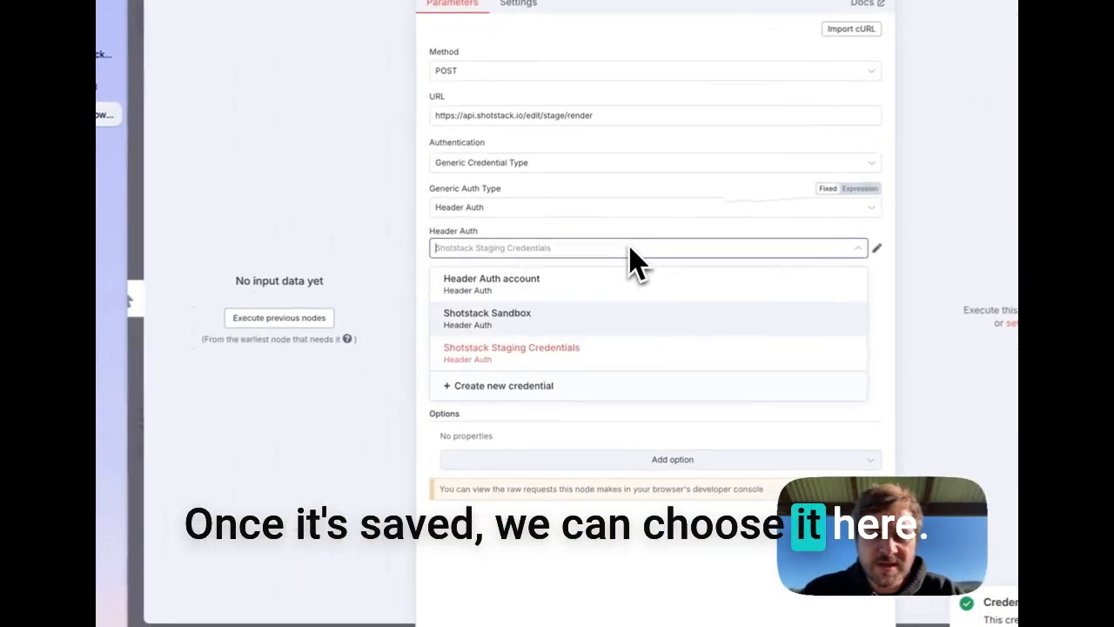
Step: Use Shotstack Staging Credentials, enable sending a body, and specify the body as JSON
left_click(510, 347)
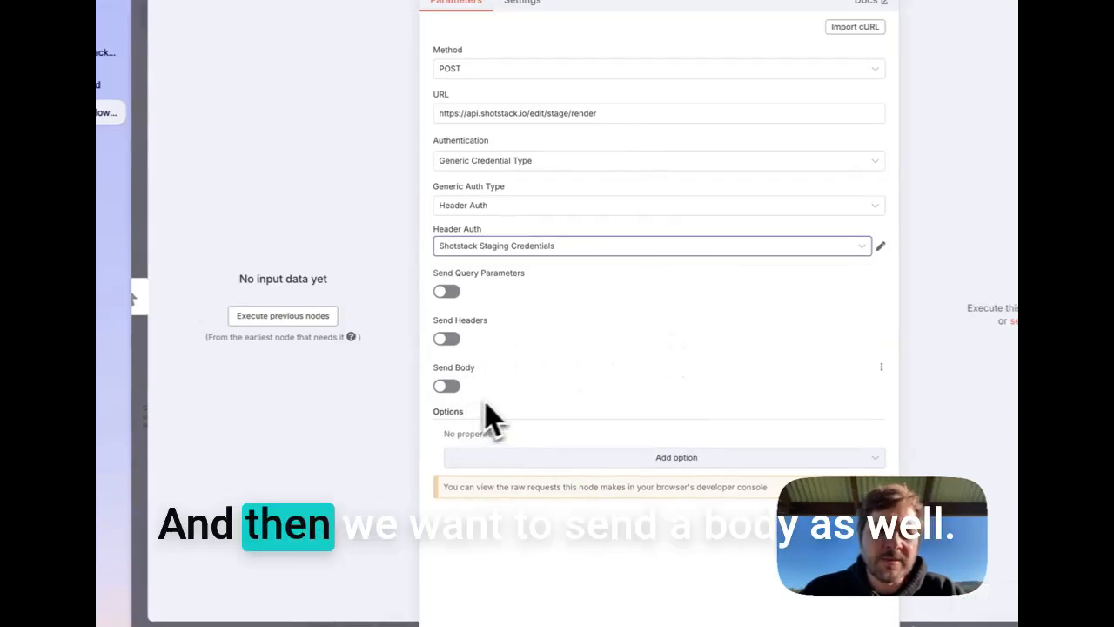
left_click(446, 385)
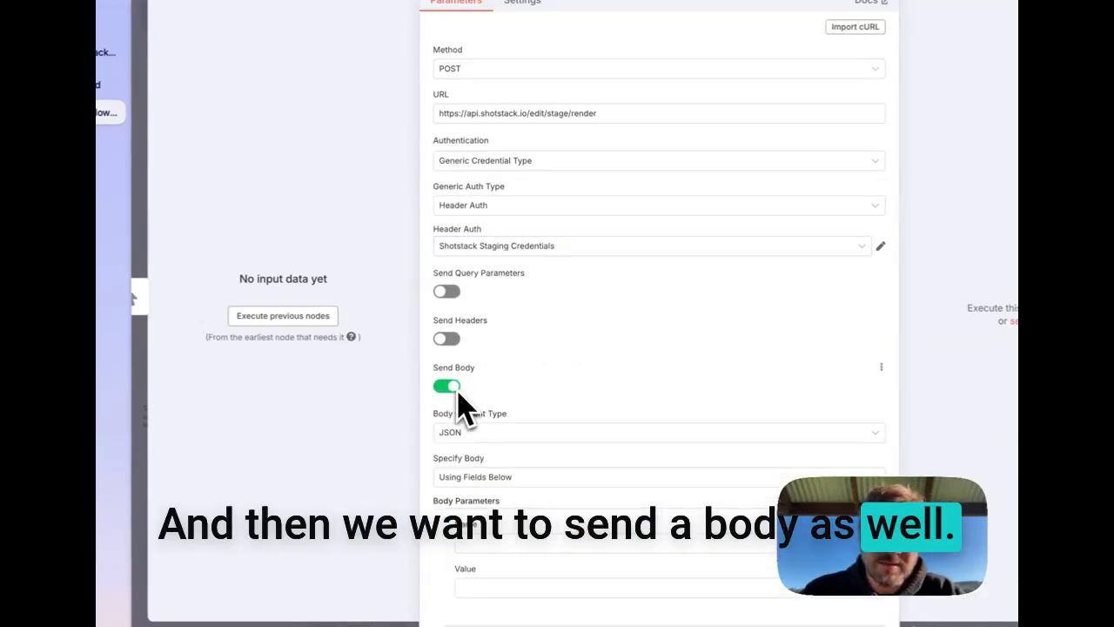
scroll("down", 3)
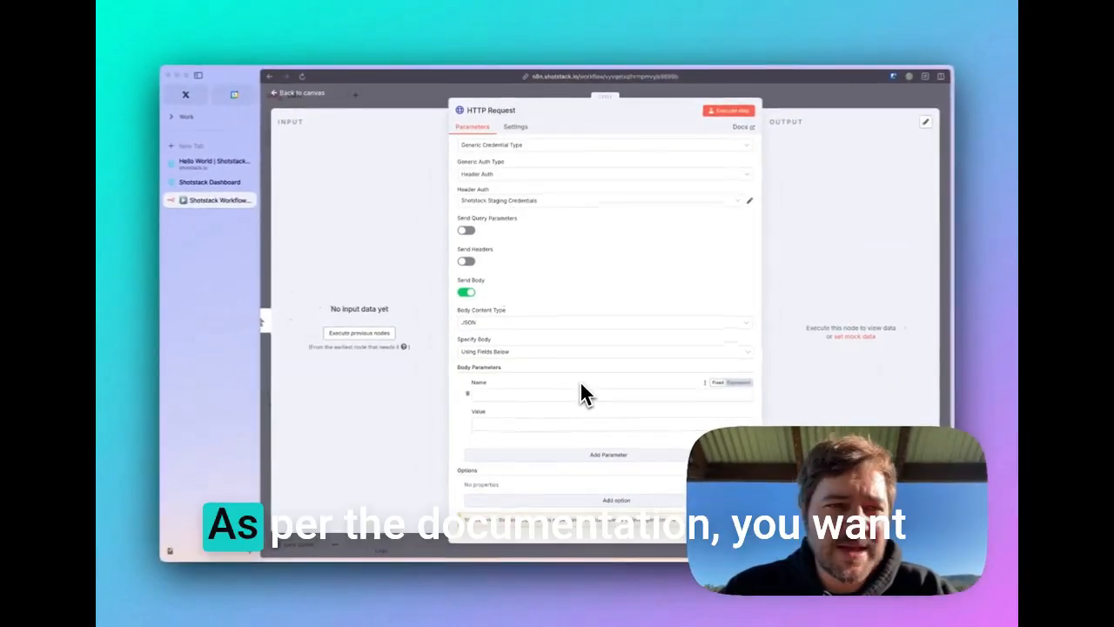
mouse_move(523, 396)
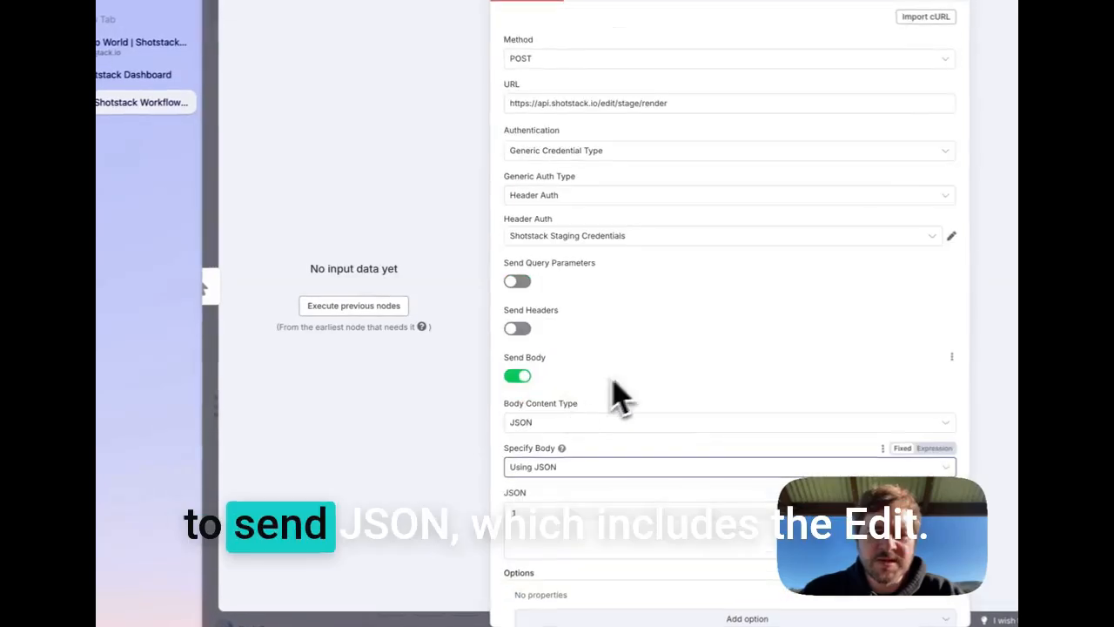
left_click(226, 185)
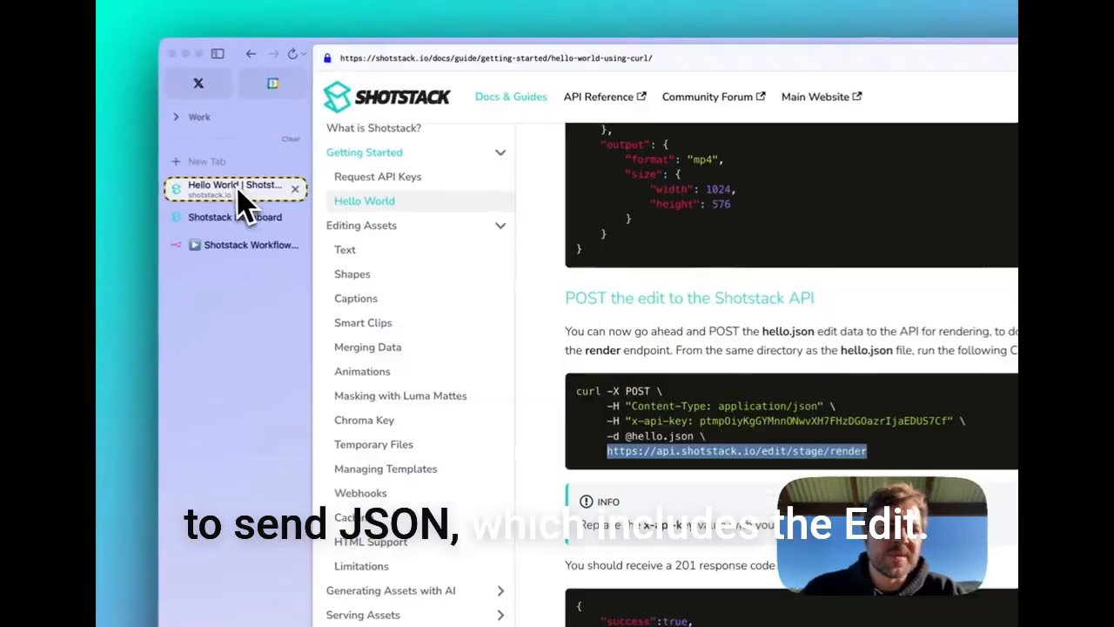
scroll("down", 3)
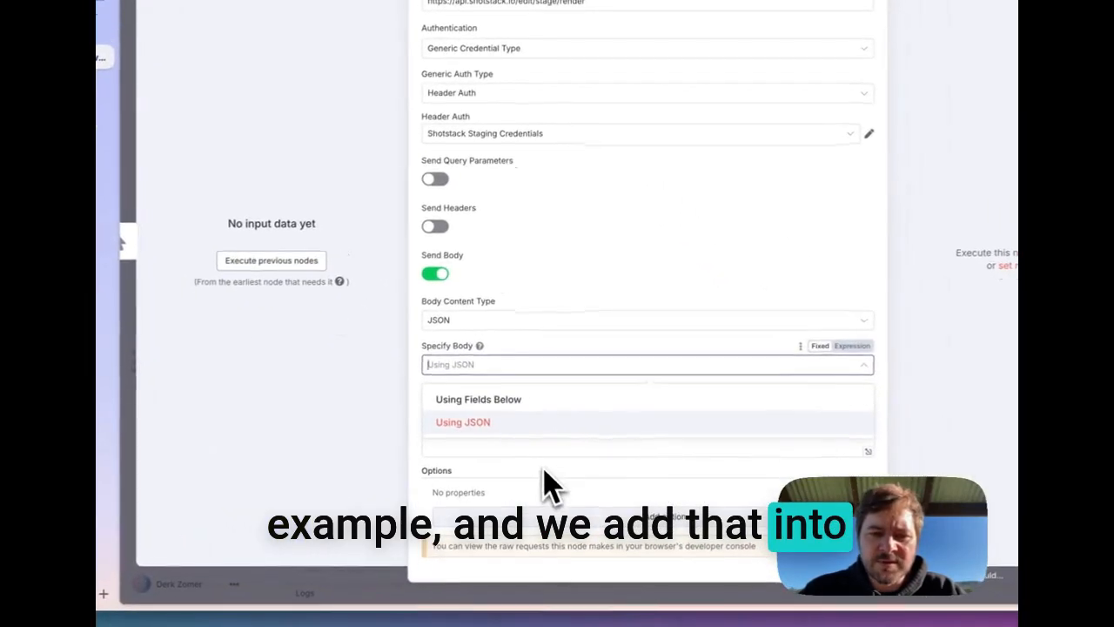
left_click(462, 422)
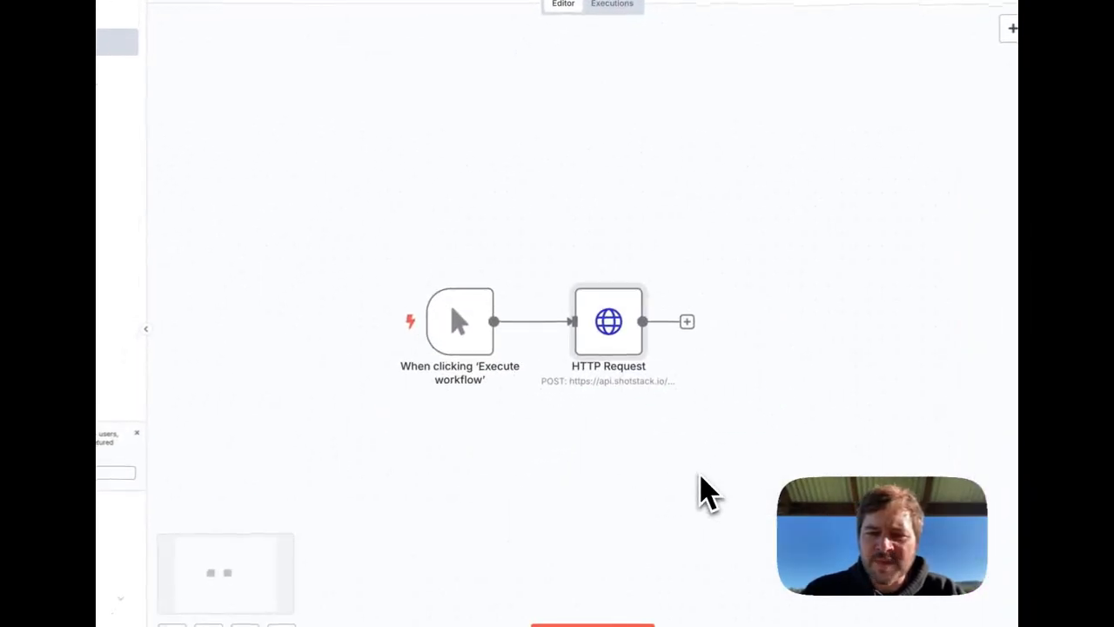
Step: Execute the render request step so the trigger and request each output one item
double_click(609, 321)
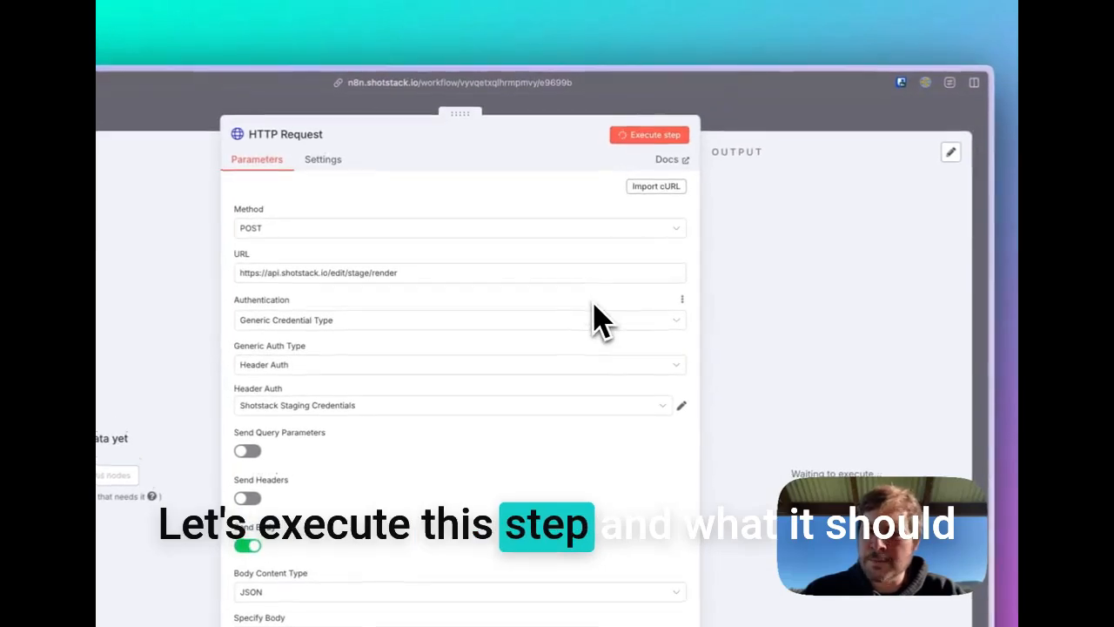
left_click(648, 134)
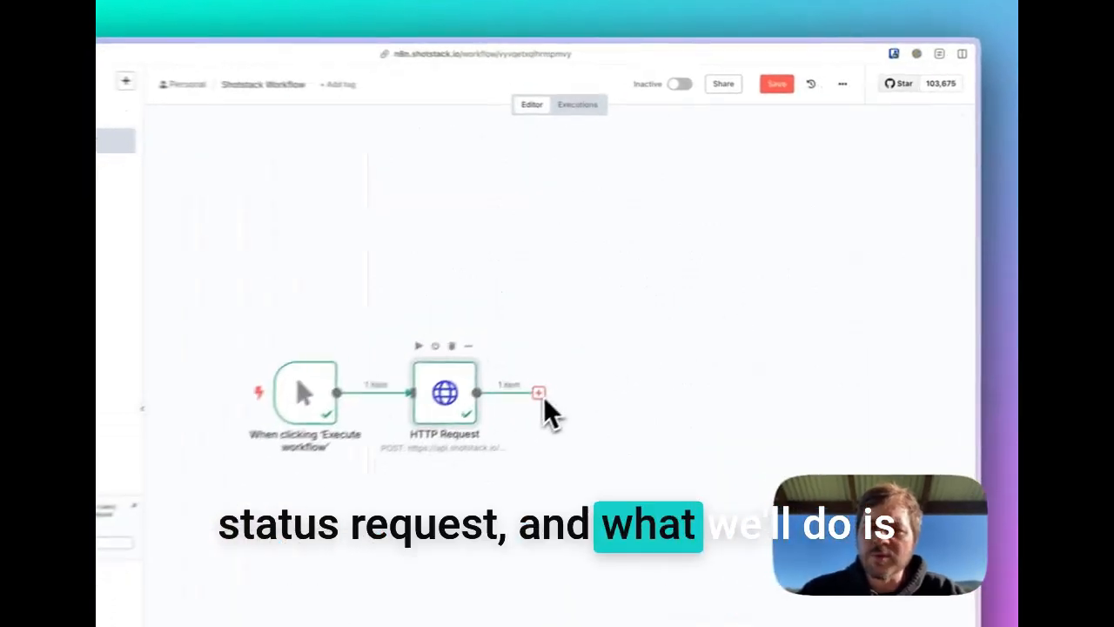
Step: Add a GET HTTP Request for status by {{ $json.response.id }} using staging credentials, and run it
left_click(540, 393)
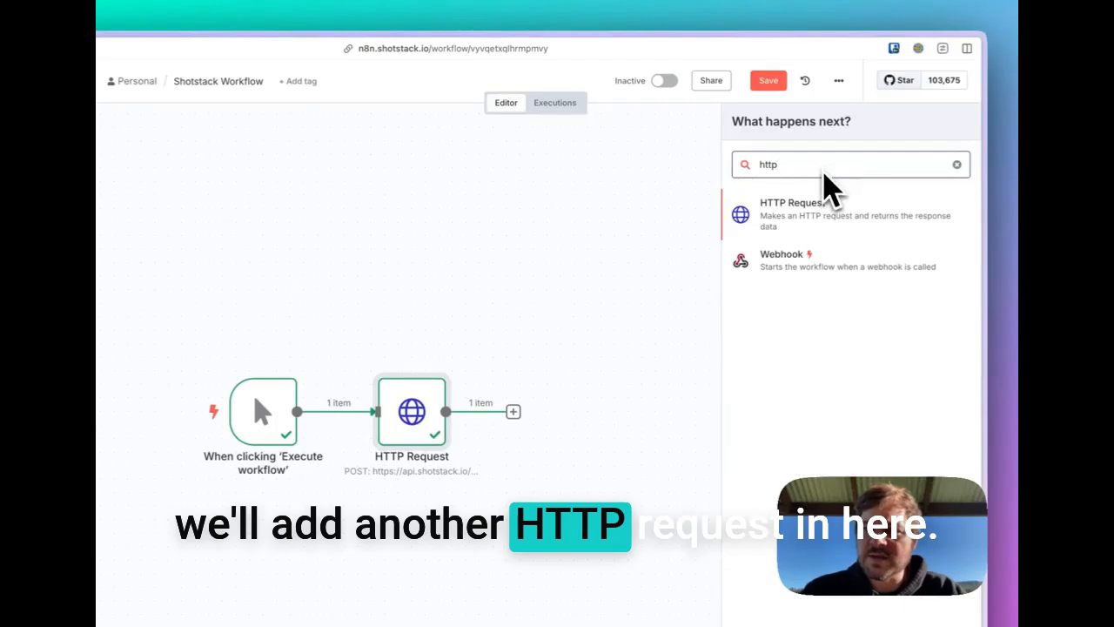
left_click(790, 214)
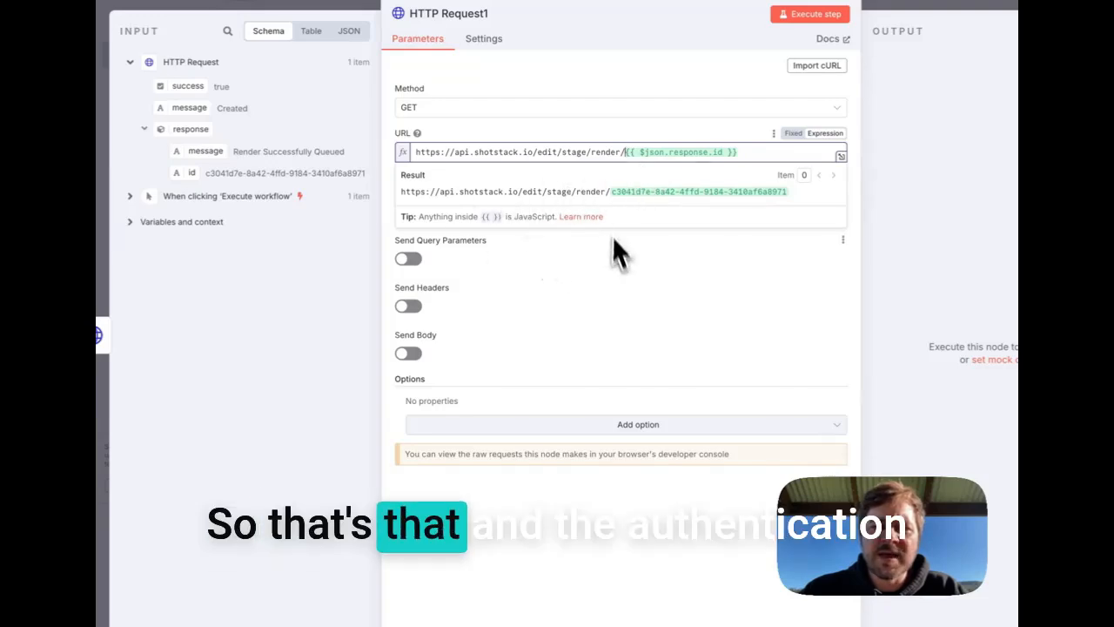
left_click(621, 213)
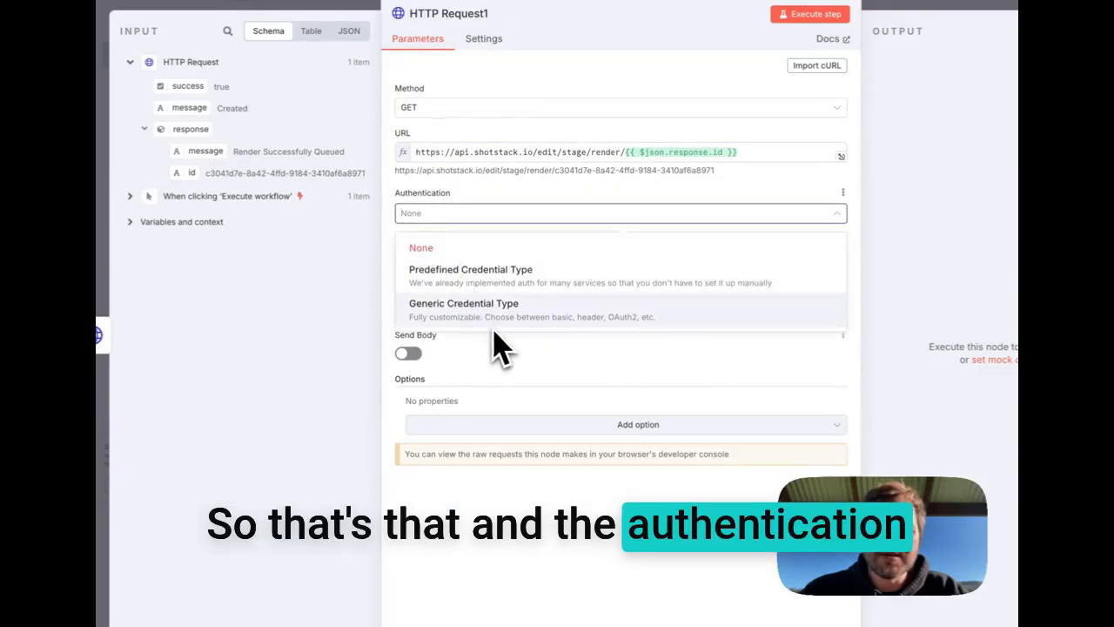
left_click(463, 303)
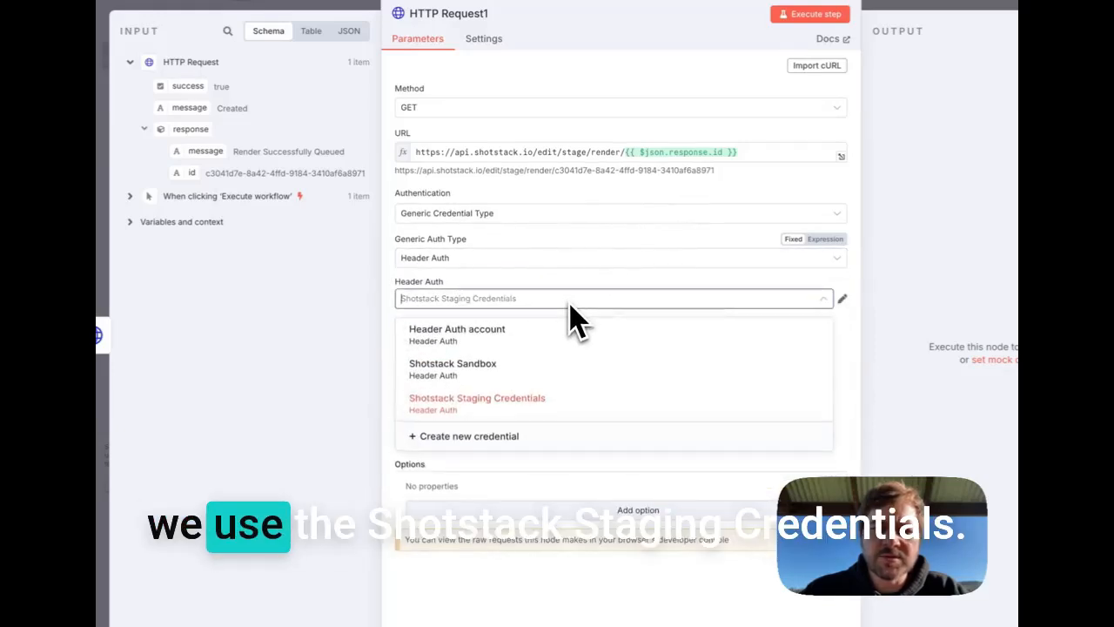
left_click(477, 398)
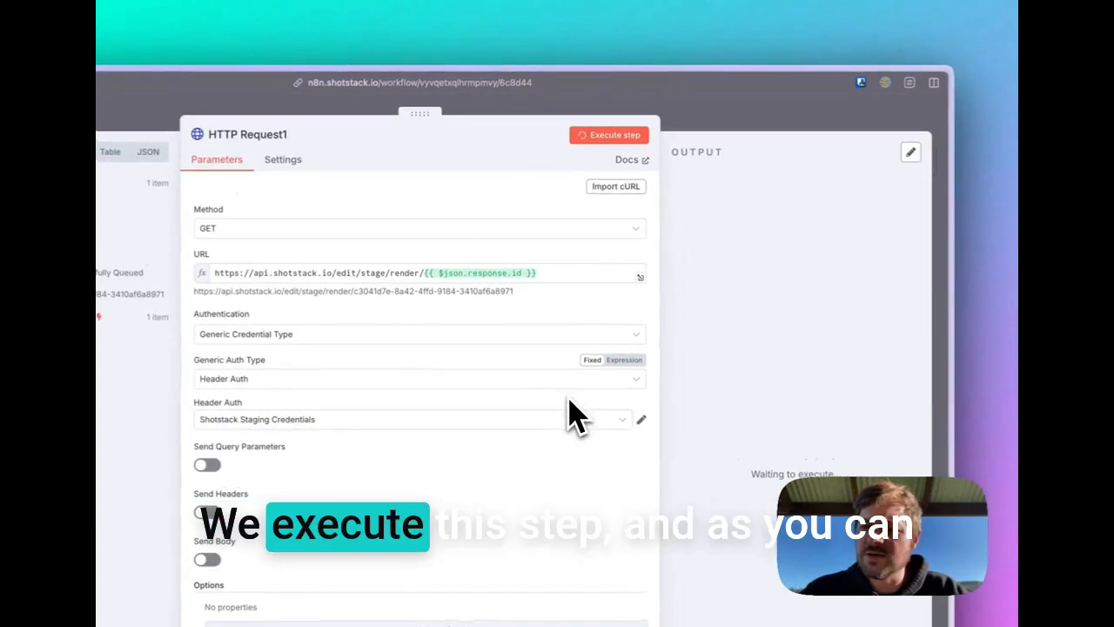
left_click(609, 134)
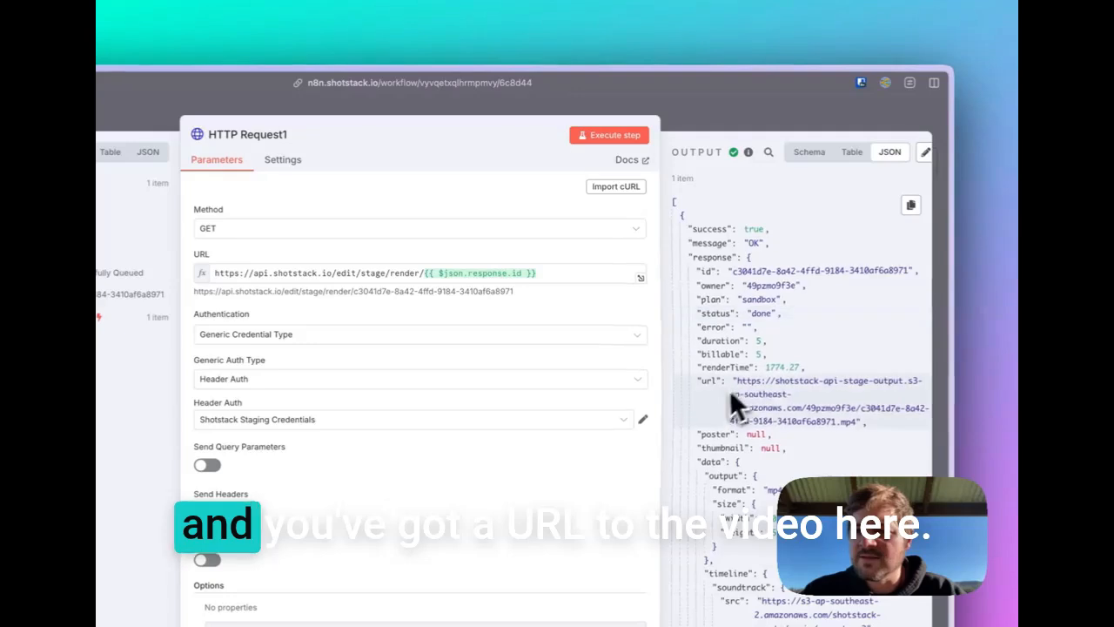
double_click(827, 400)
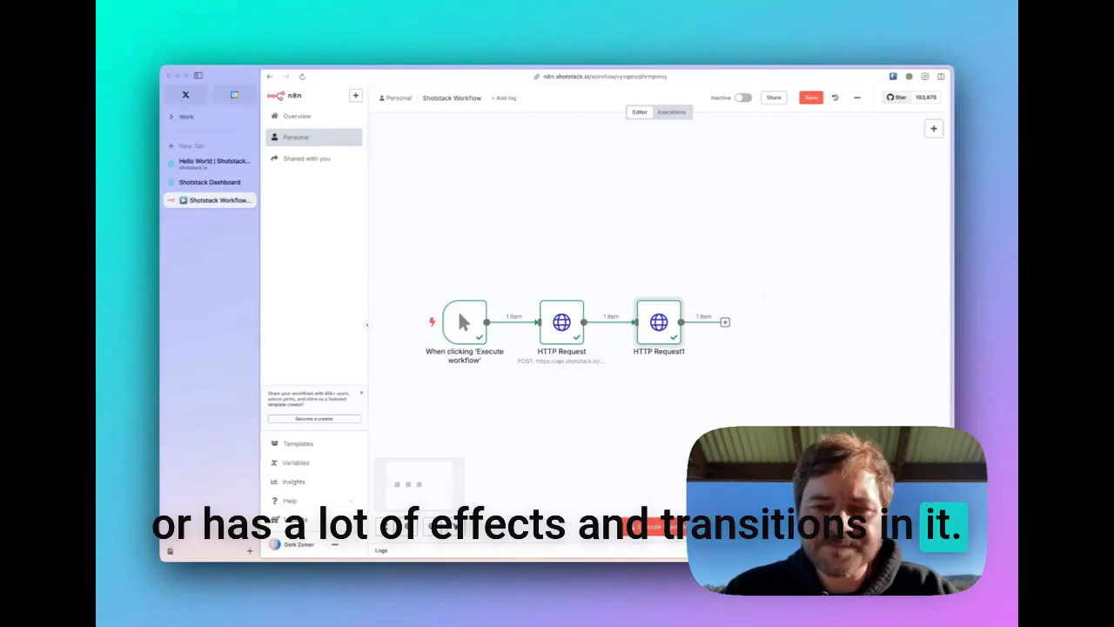
mouse_move(753, 327)
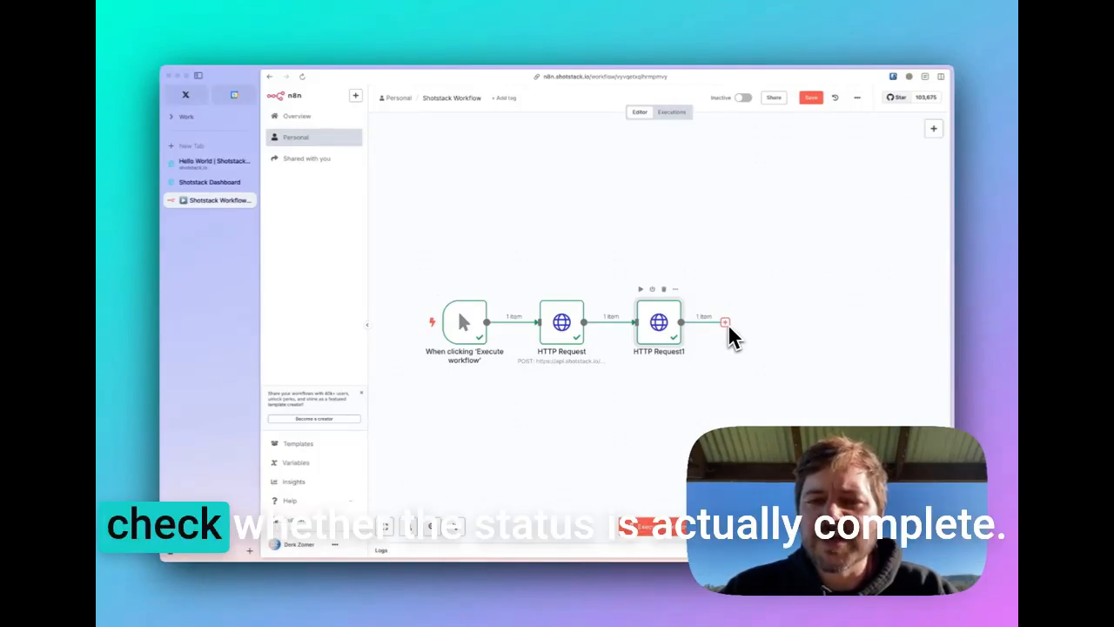
Step: Add an 'if' node after HTTP Request1, then a Wait node on its false output
left_click(725, 322)
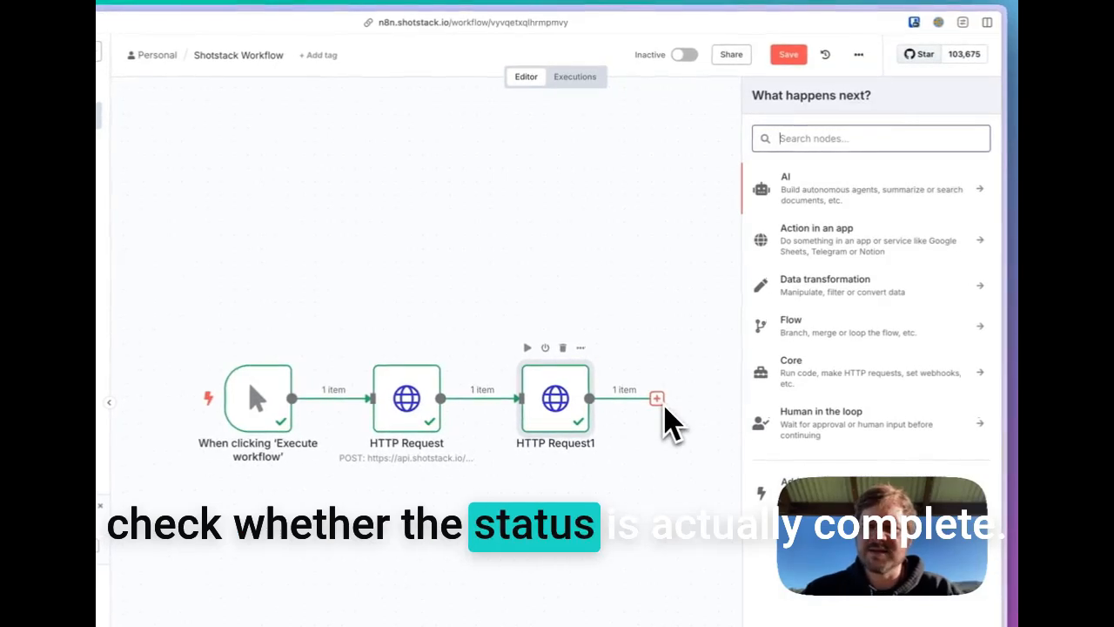
type("if")
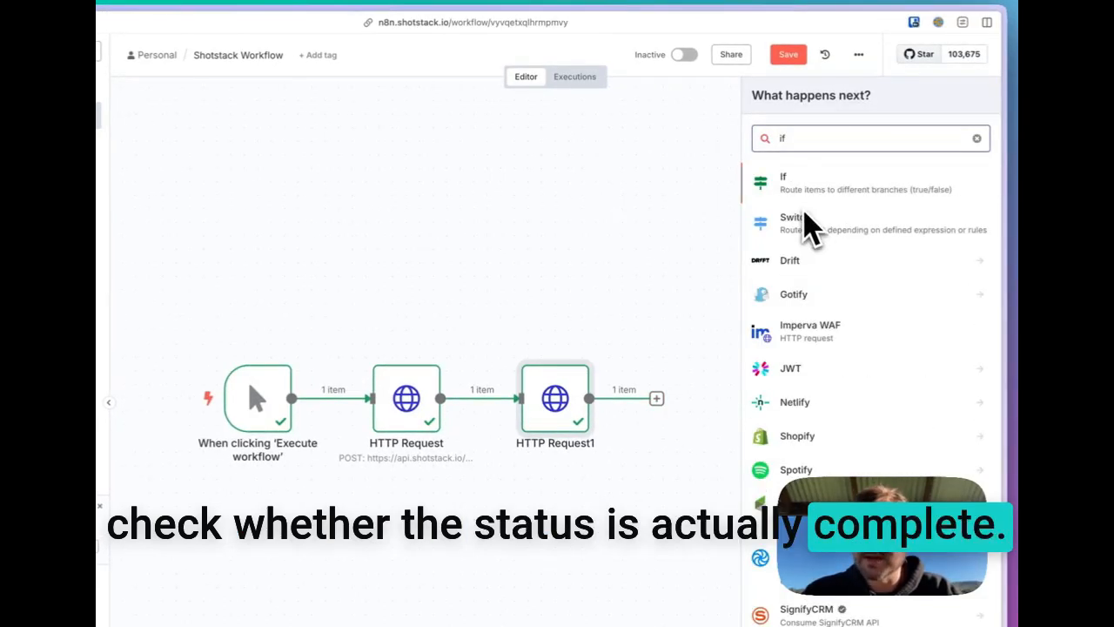
left_click(783, 183)
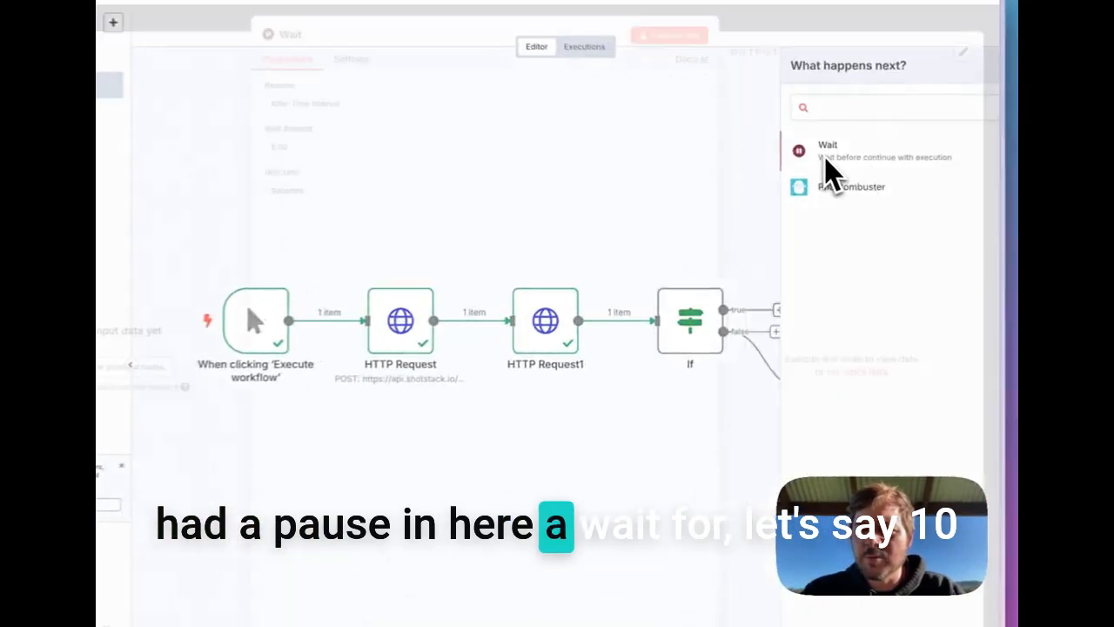
left_click(827, 150)
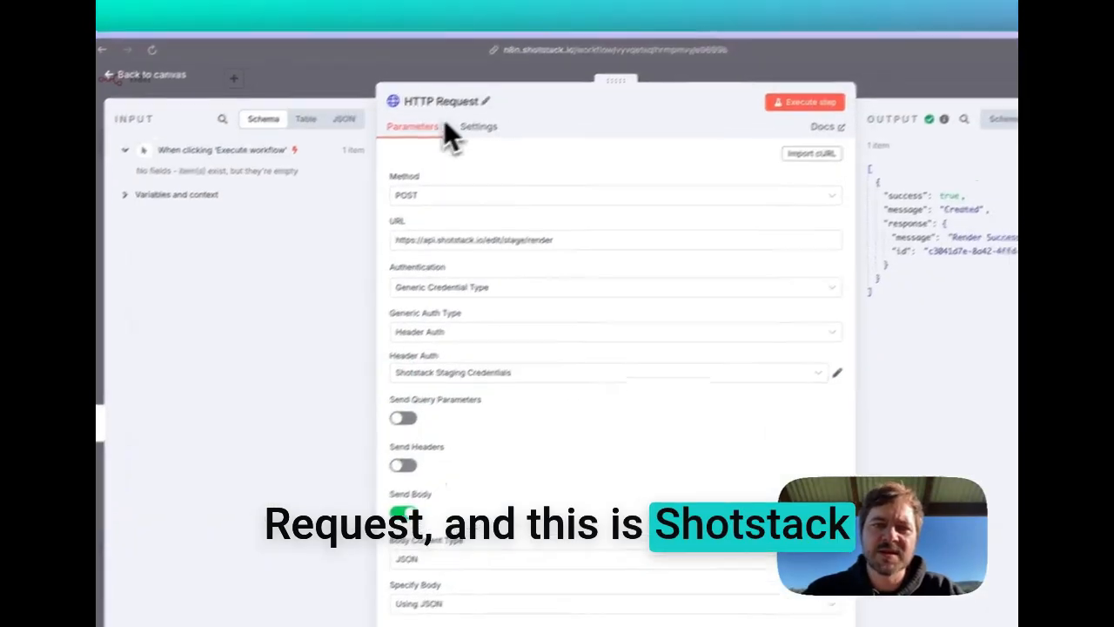
Step: Rename the render request node to 'Shotstack Render Request'
left_click(485, 100)
type("Shotstack Render Reques")
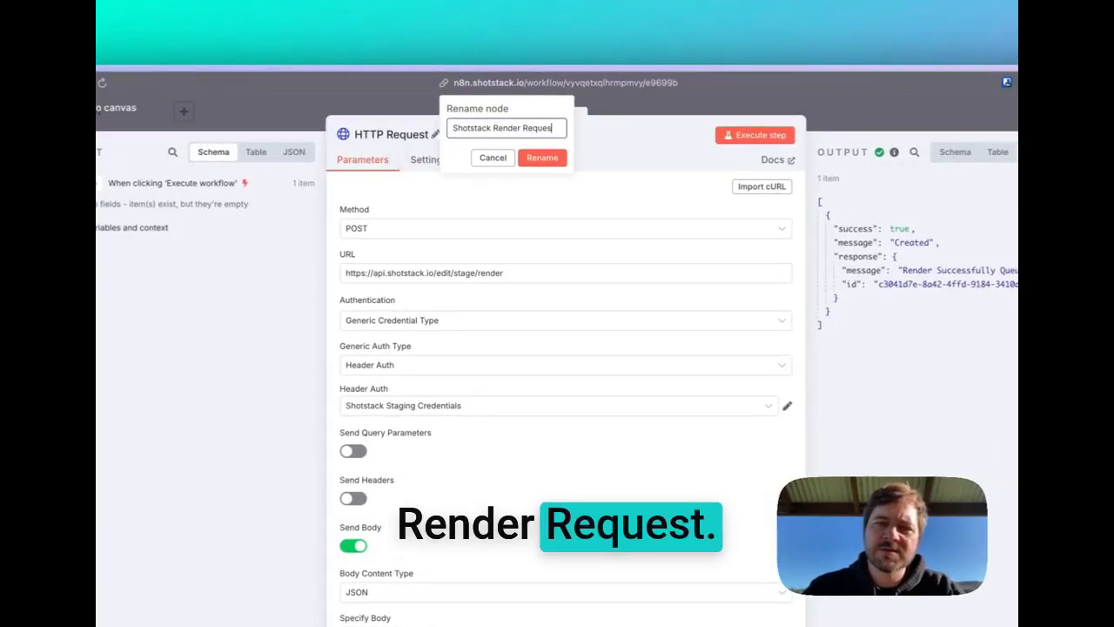
left_click(541, 158)
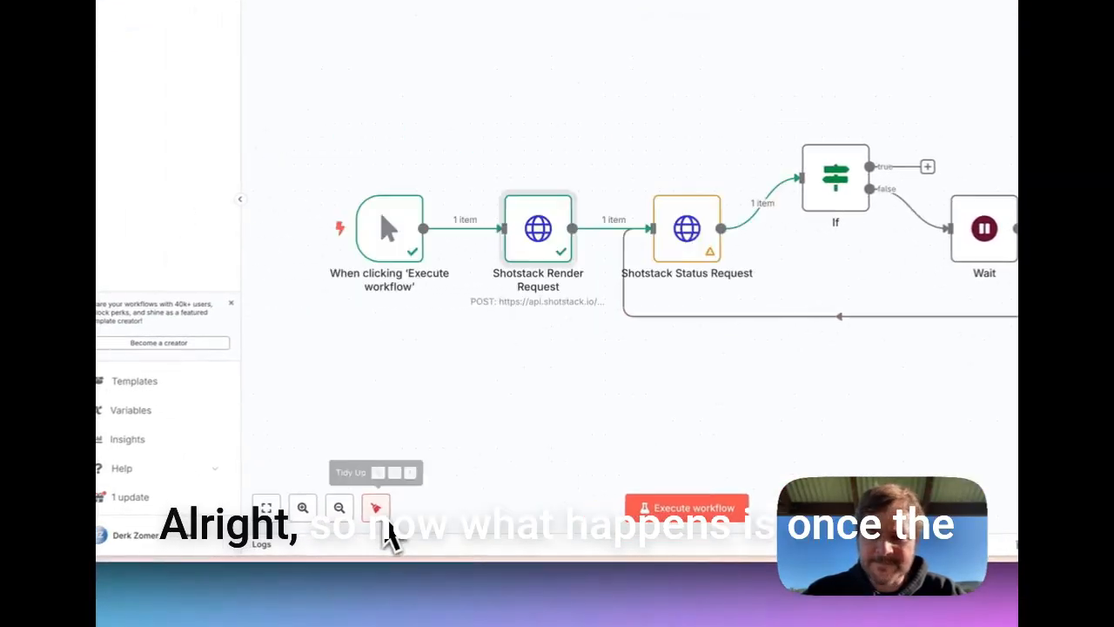